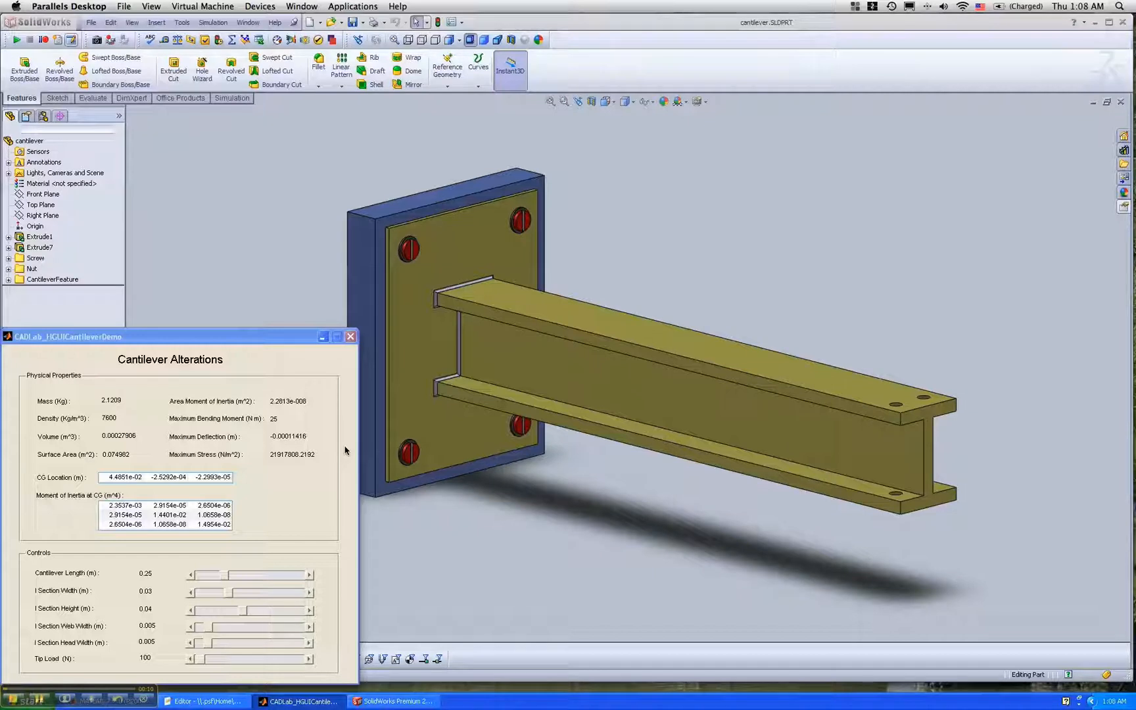
pyautogui.moveTo(274, 346)
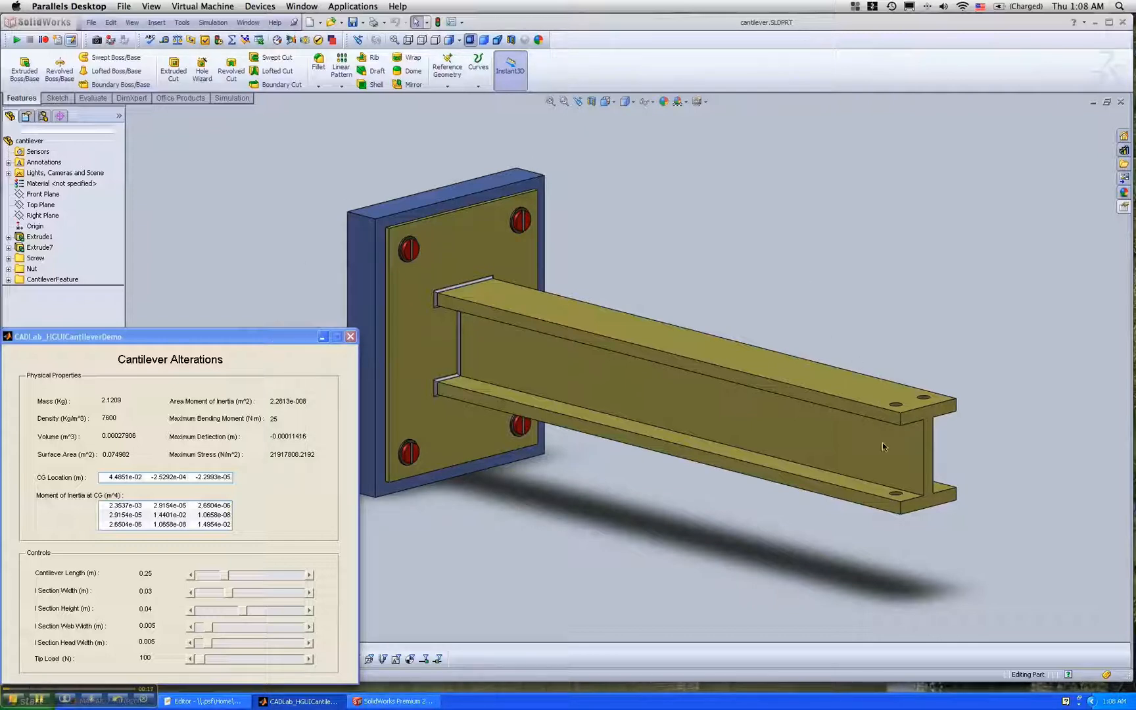
pyautogui.moveTo(802, 564)
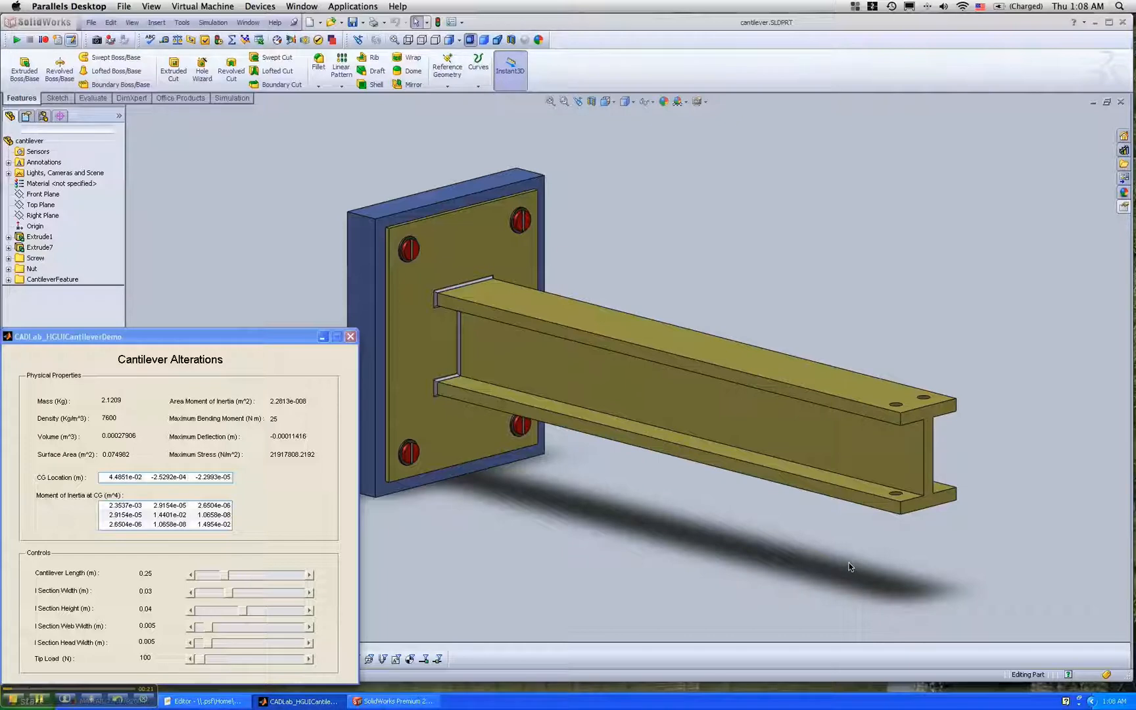
pyautogui.moveTo(833, 556)
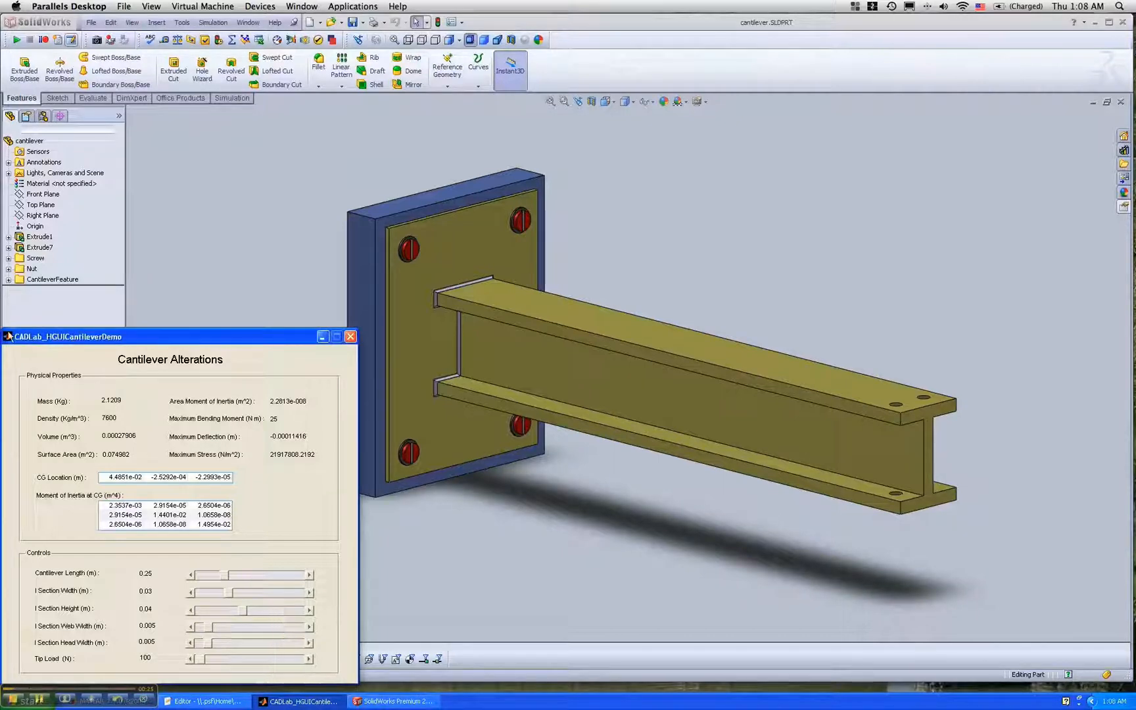
pyautogui.moveTo(357, 457)
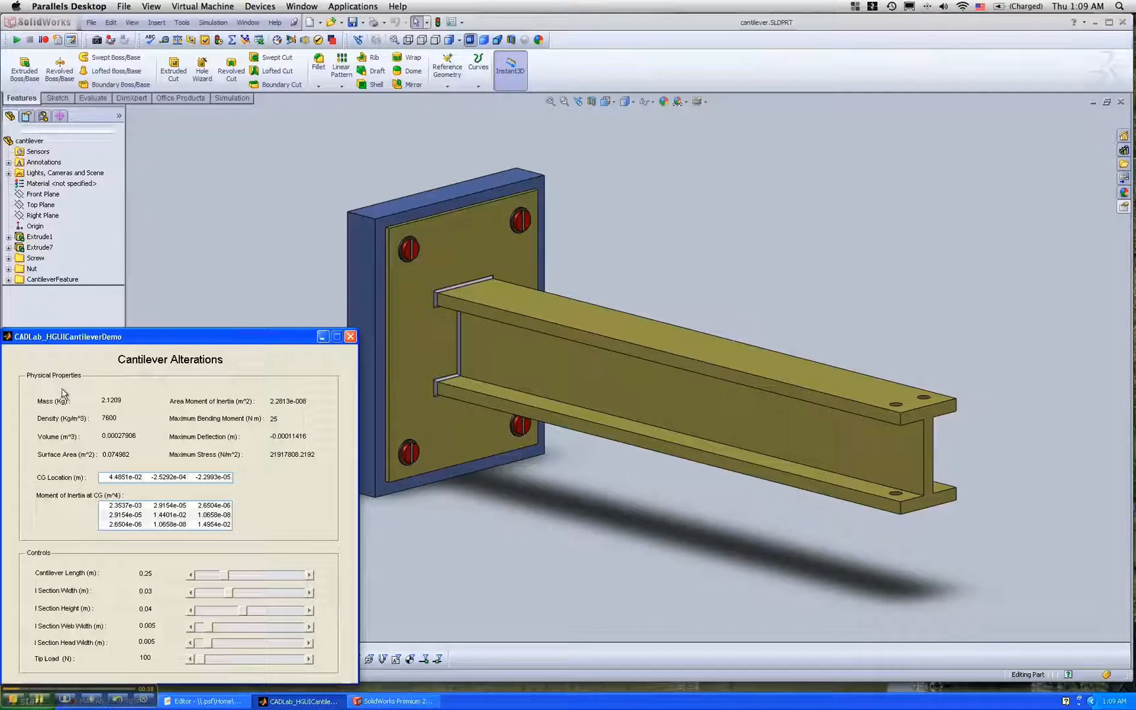
pyautogui.moveTo(179, 391)
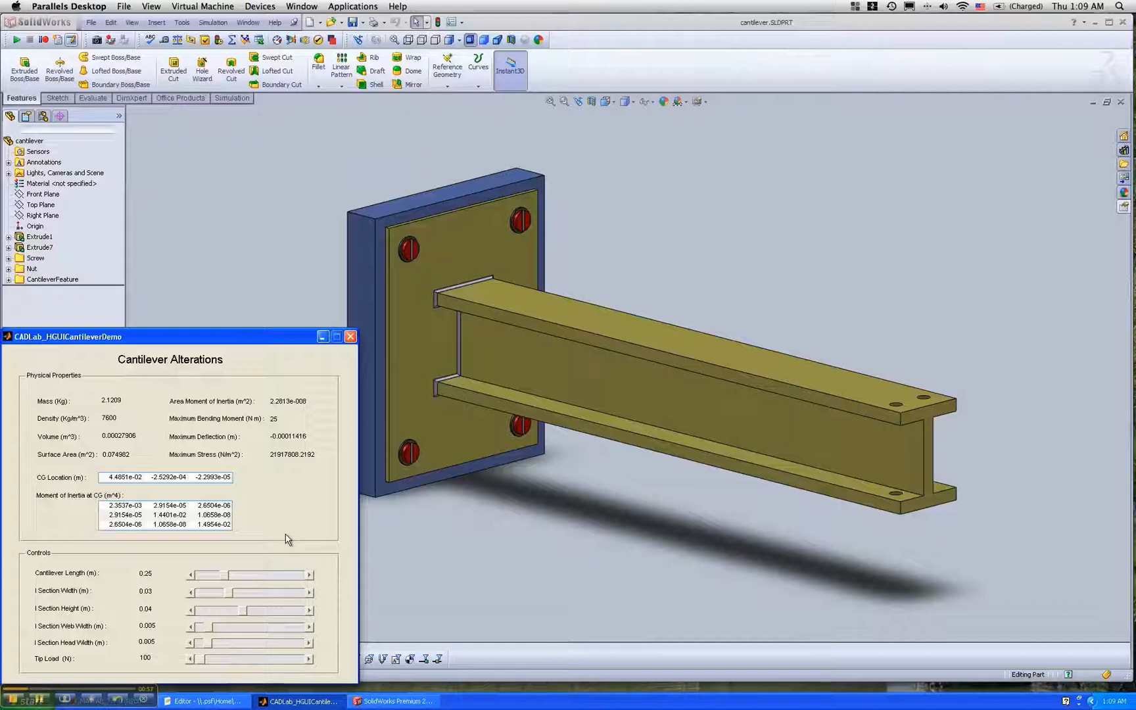
pyautogui.moveTo(648, 585)
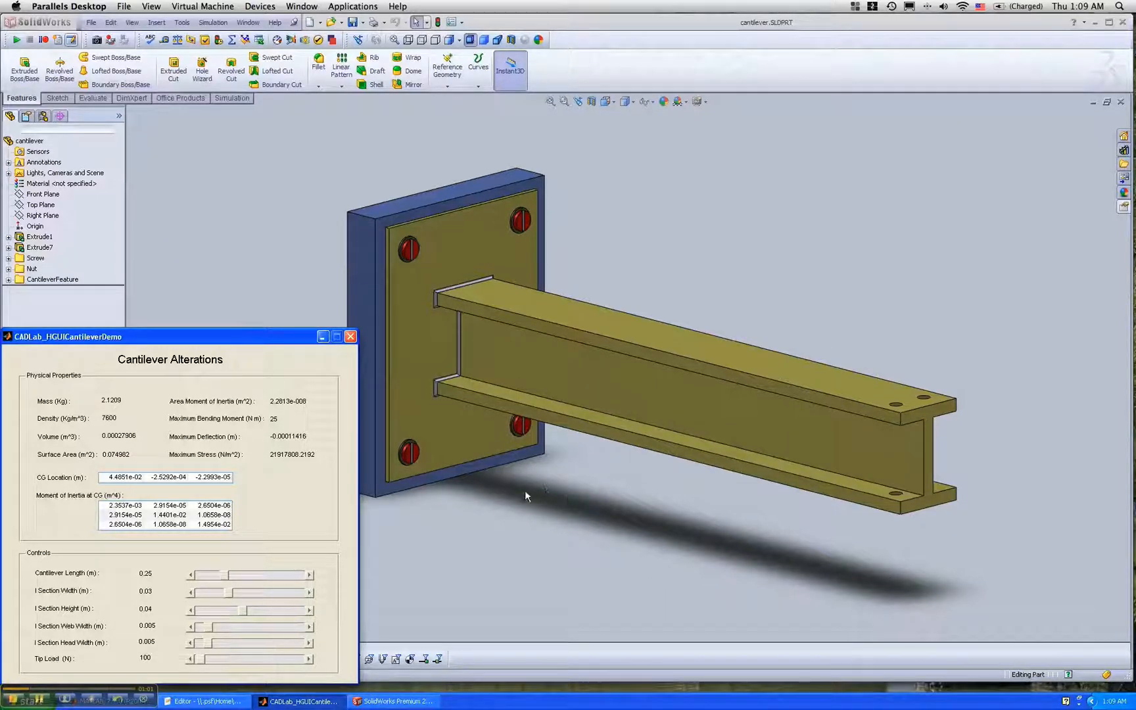
pyautogui.moveTo(221, 592)
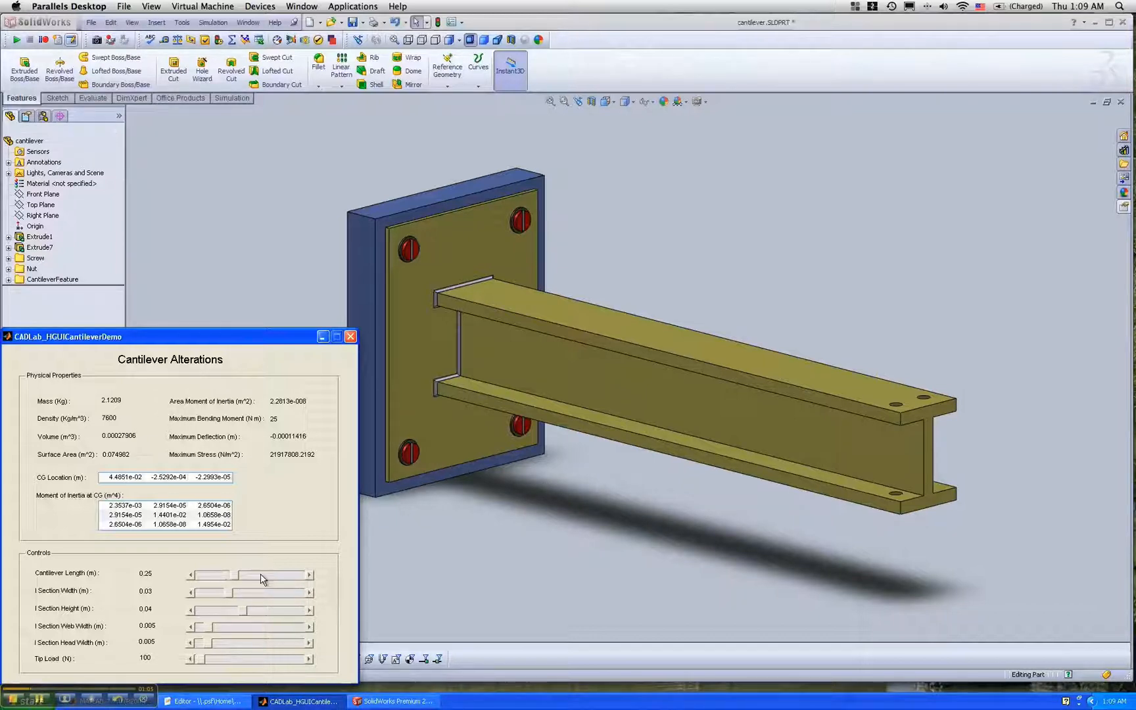
# - Adjust the Cantilever Length slider, settling the beam length back at about 0.25 m
pyautogui.moveTo(232, 574); pyautogui.dragTo(261, 574)
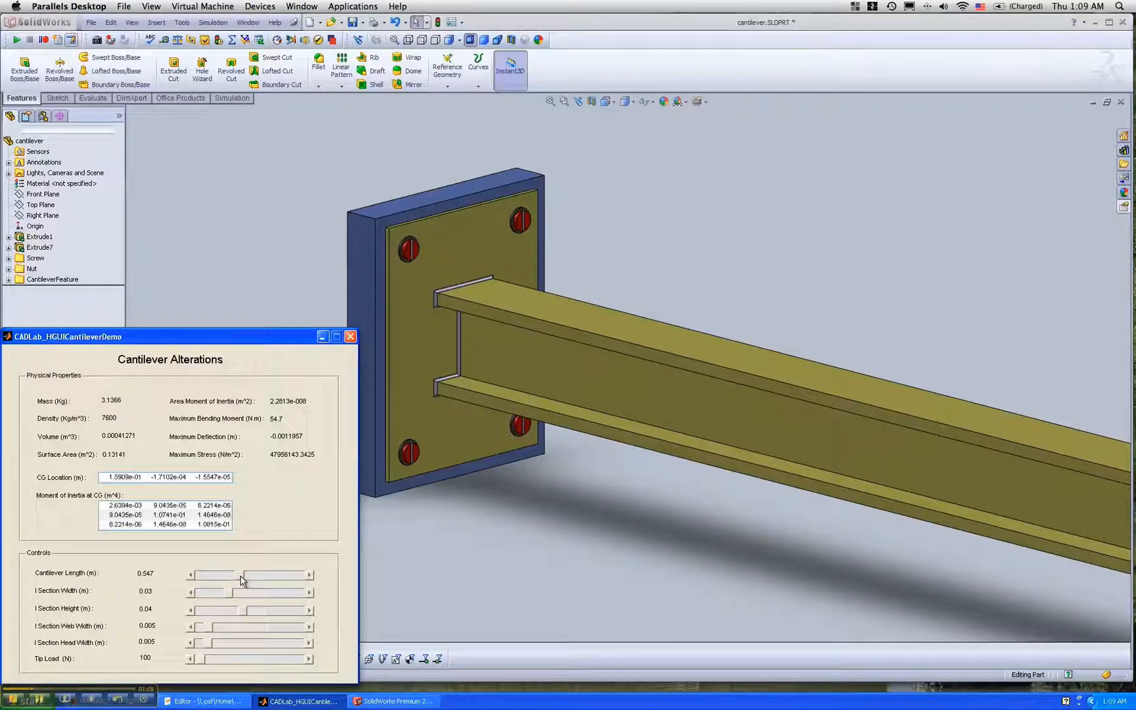
pyautogui.moveTo(243, 574); pyautogui.dragTo(217, 575)
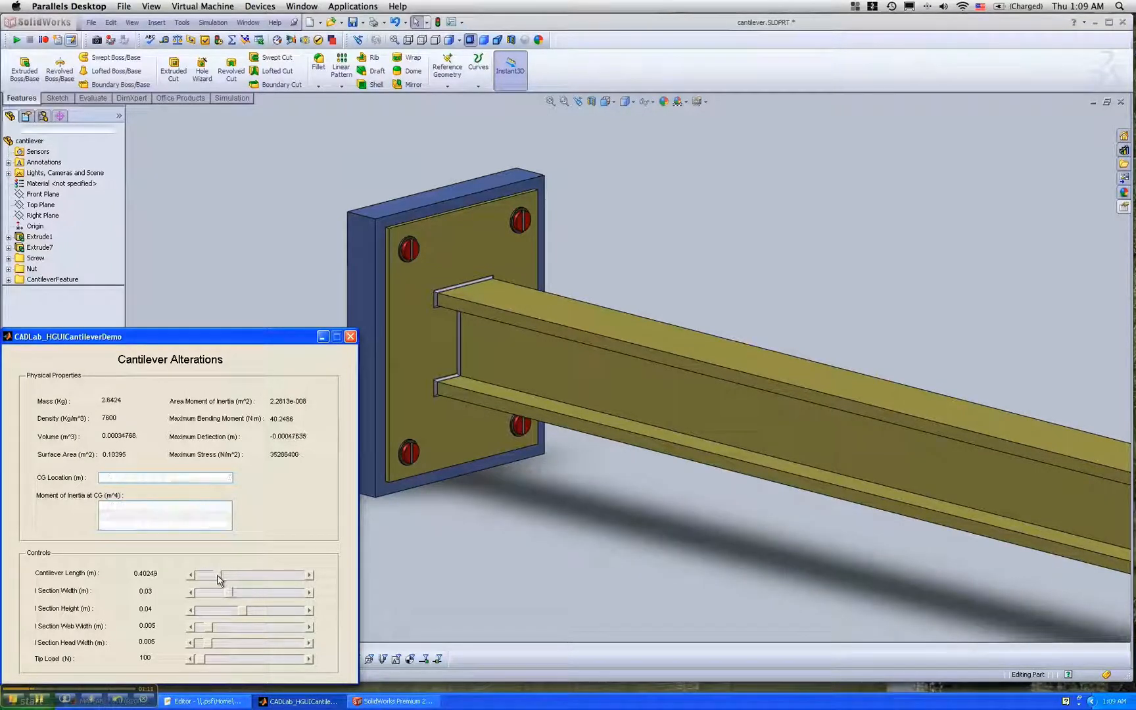
pyautogui.moveTo(218, 574); pyautogui.dragTo(226, 574)
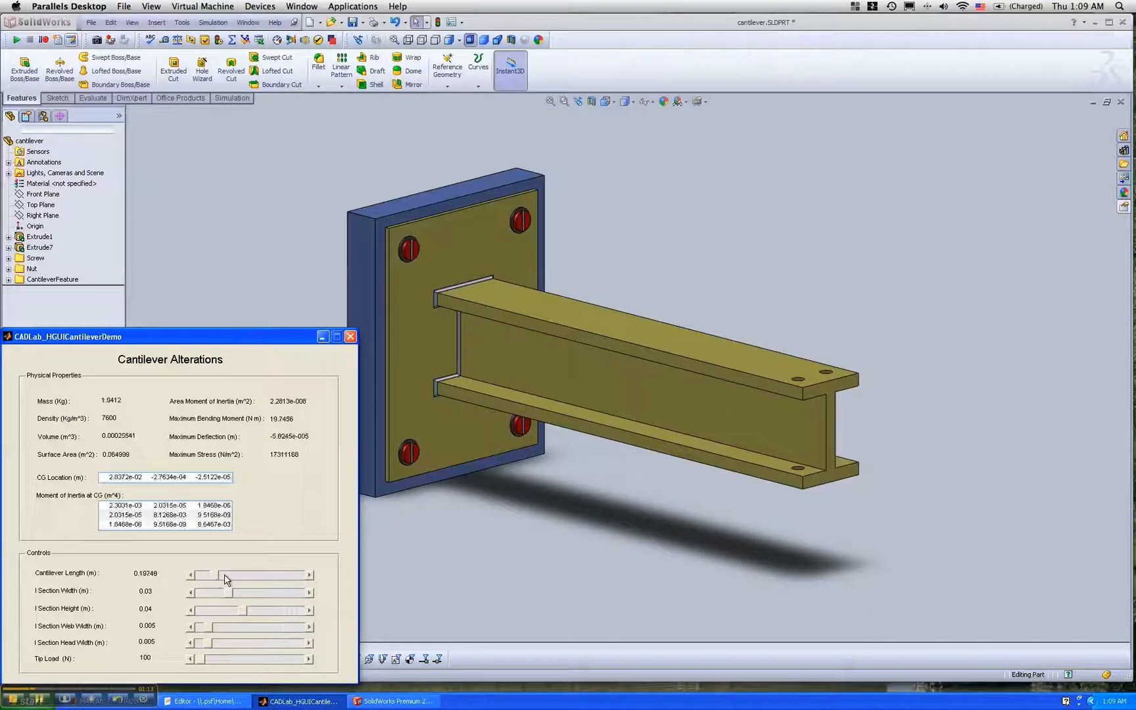
pyautogui.moveTo(232, 574); pyautogui.dragTo(210, 574)
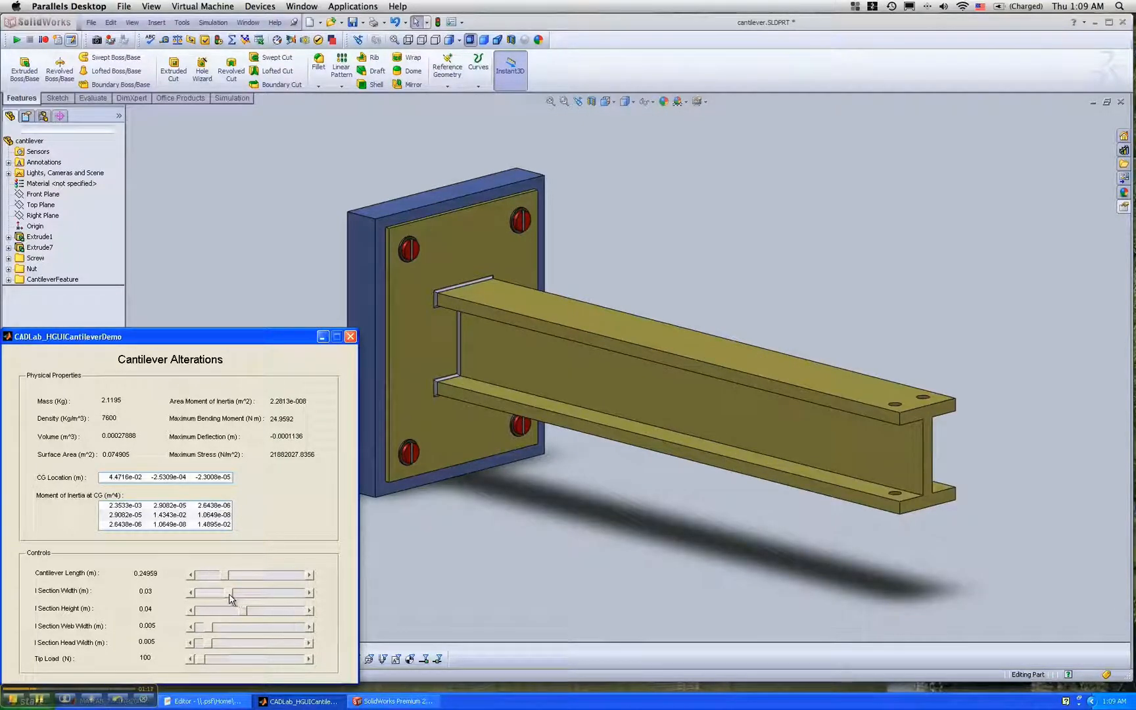
# - Enlarge the I-section: width about 0.056 m, height 0.059 m, web 0.012 m, thicker flanges
pyautogui.moveTo(207, 592); pyautogui.dragTo(261, 592)
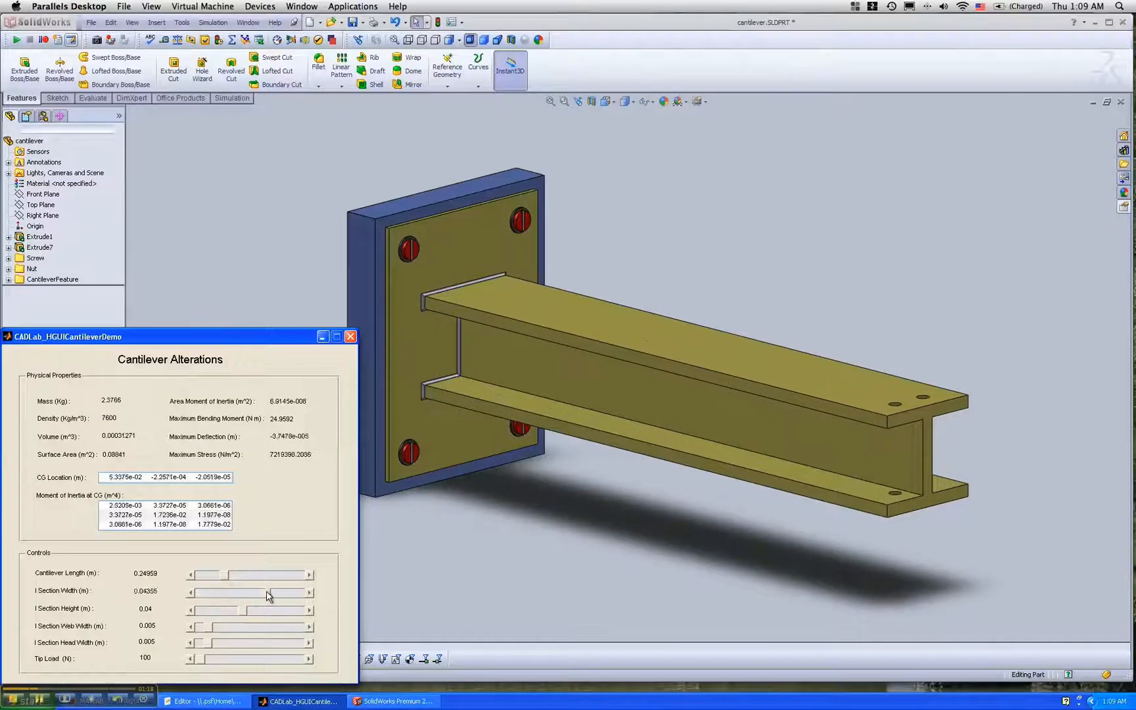
pyautogui.moveTo(235, 591); pyautogui.dragTo(250, 591)
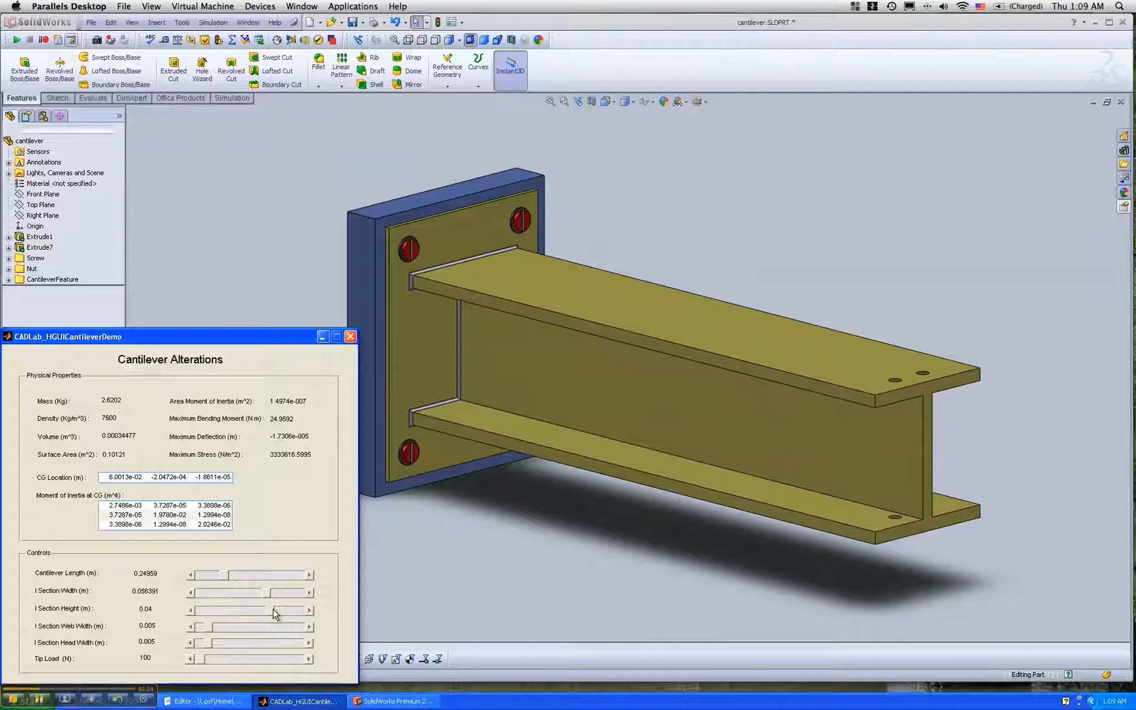
pyautogui.moveTo(272, 611); pyautogui.dragTo(218, 611)
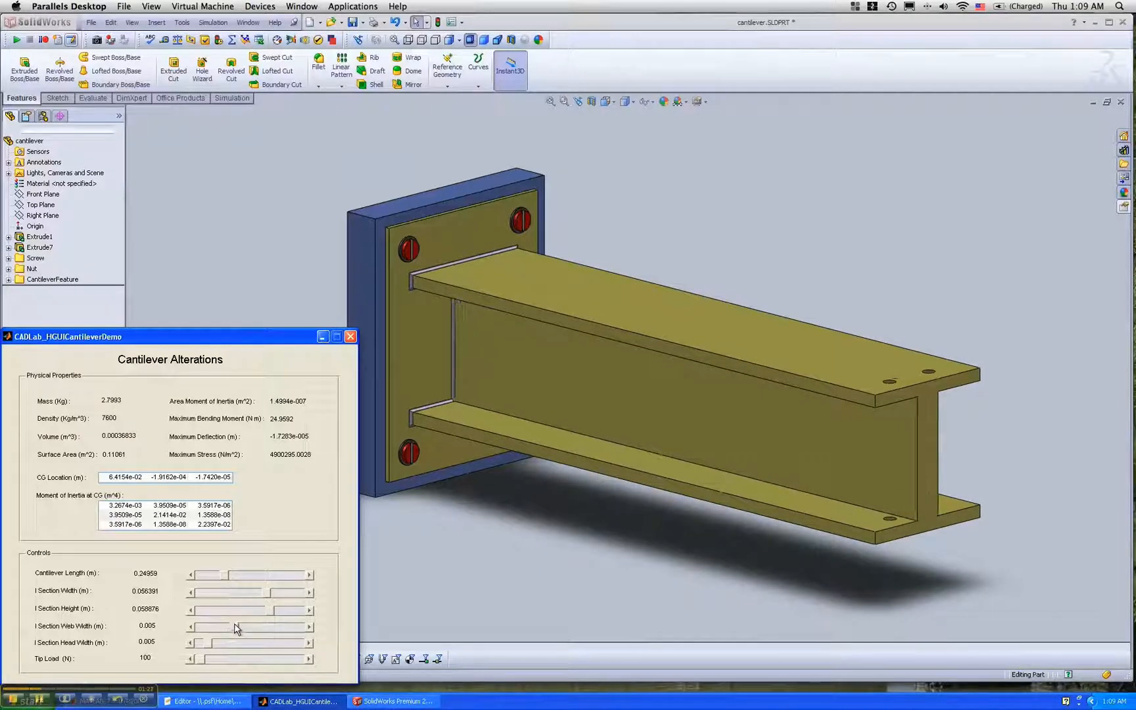
pyautogui.moveTo(210, 626); pyautogui.dragTo(250, 626)
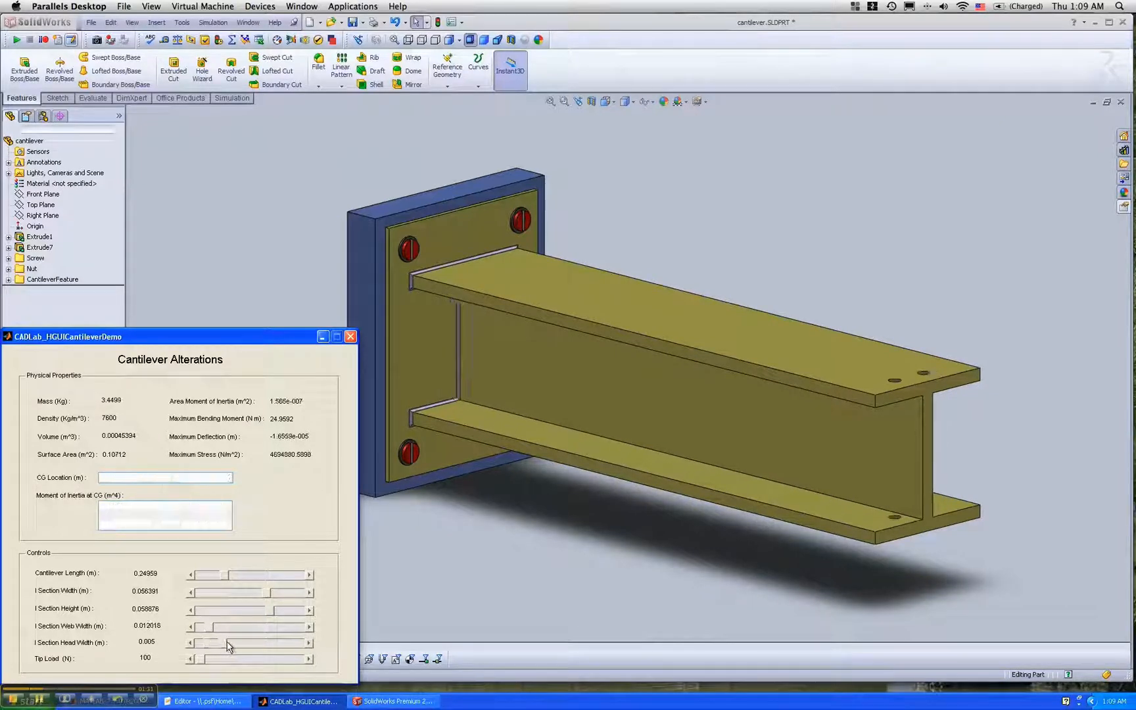
pyautogui.moveTo(227, 643); pyautogui.dragTo(244, 643)
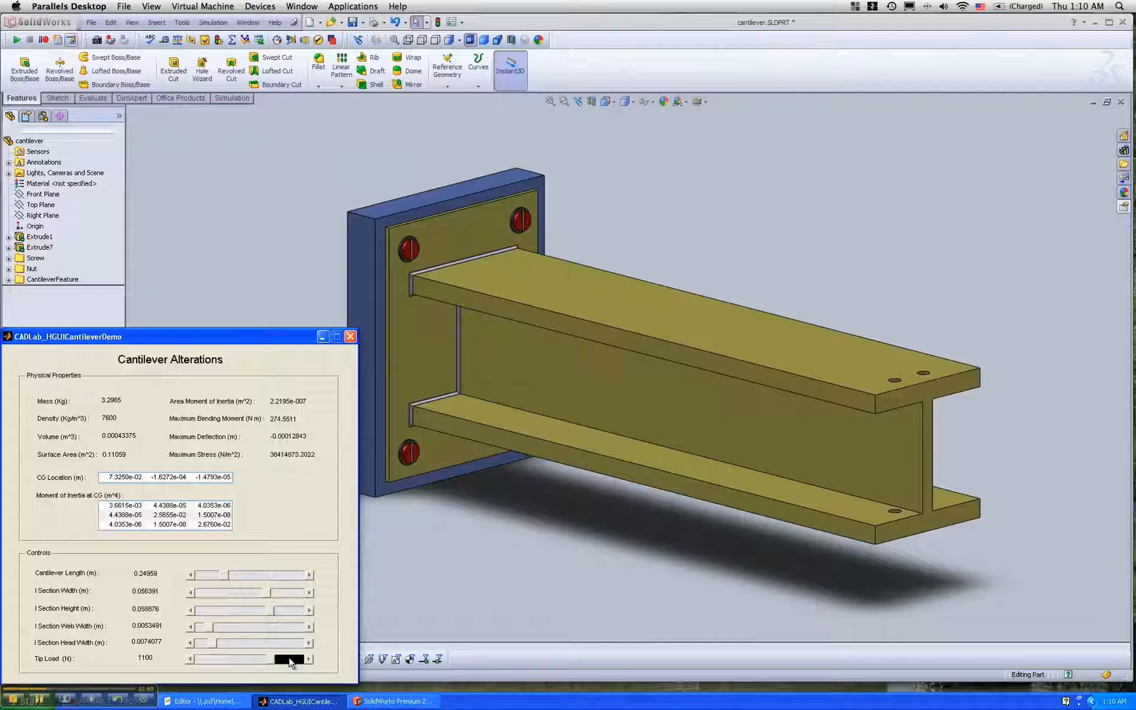
# - Drag the Tip Load slider up until Maximum Stress shows (Failure)
pyautogui.moveTo(292, 659); pyautogui.dragTo(203, 658)
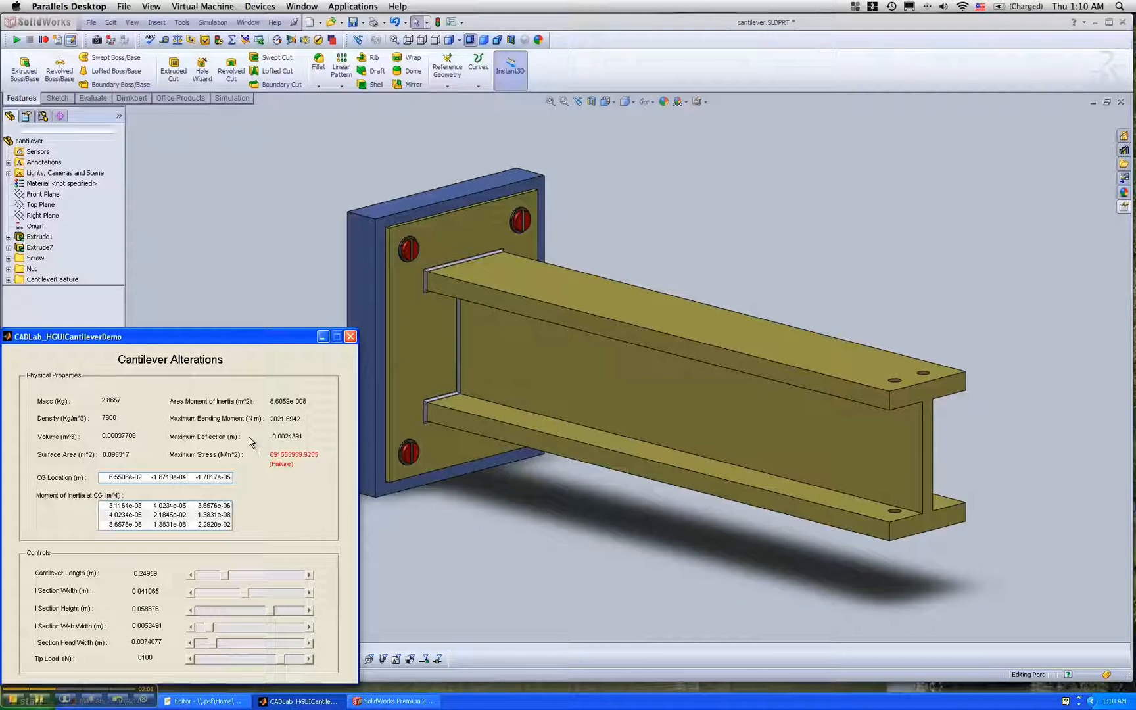
pyautogui.moveTo(105, 405)
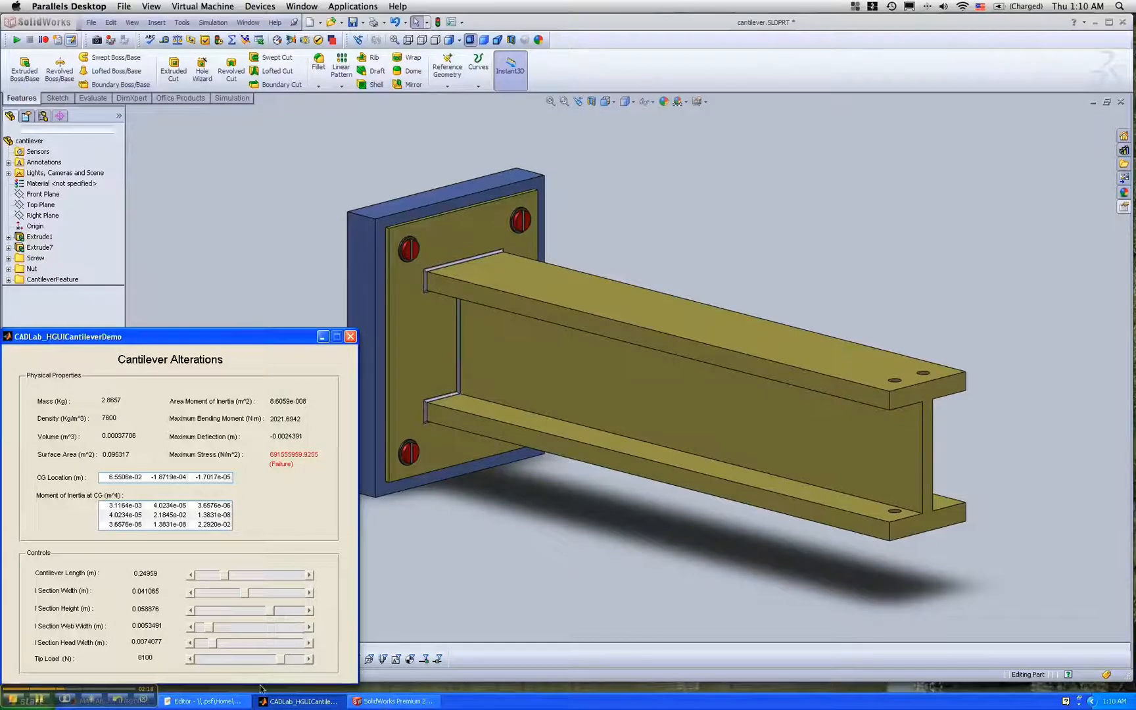
# - Bring MATLAB Editor forward, scroll the demo, and view CADLab_HGUICantileverCallBacks.m
pyautogui.click(205, 700)
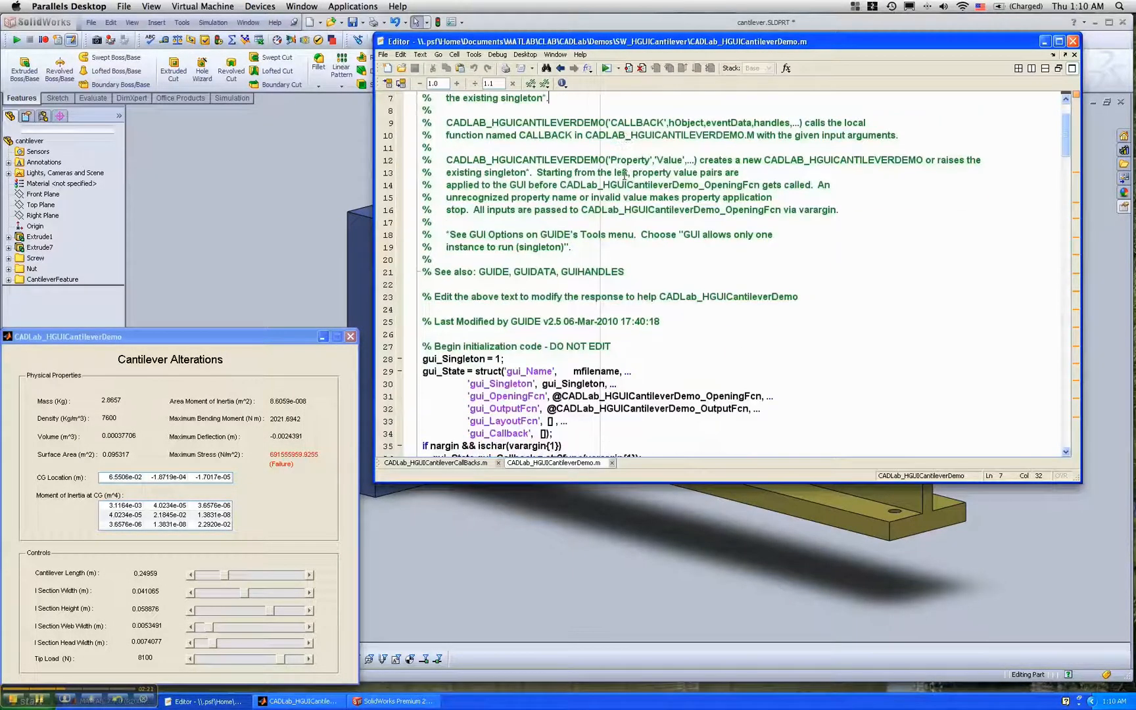
pyautogui.scroll(-3)
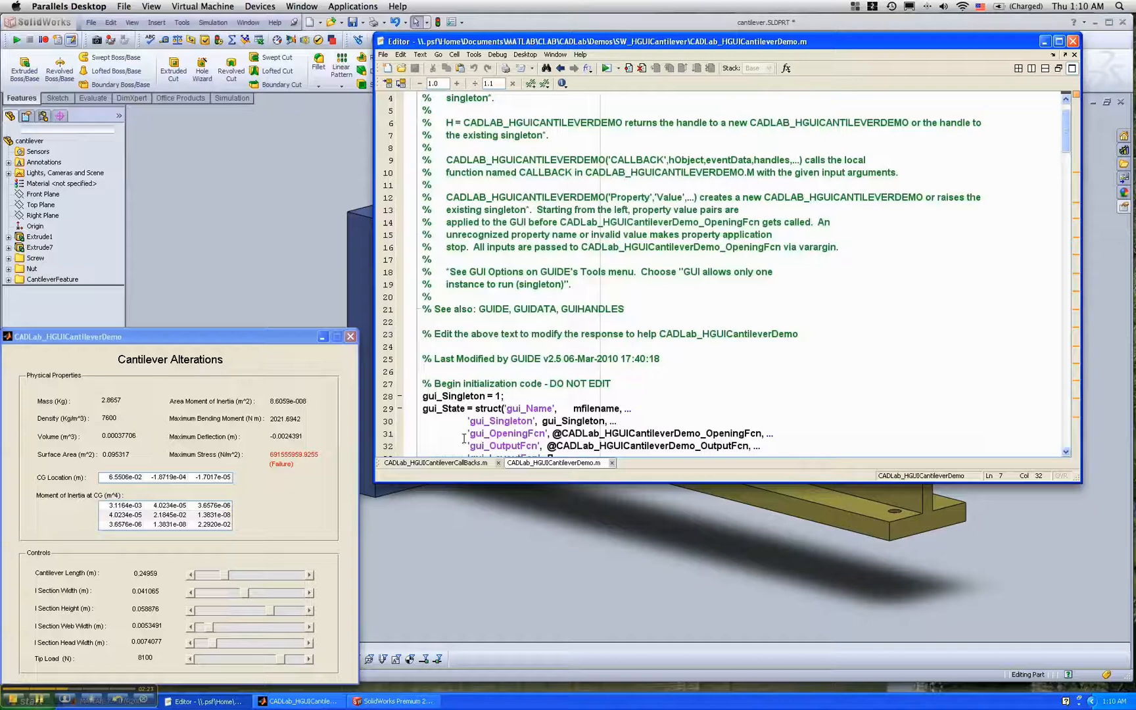
pyautogui.click(434, 462)
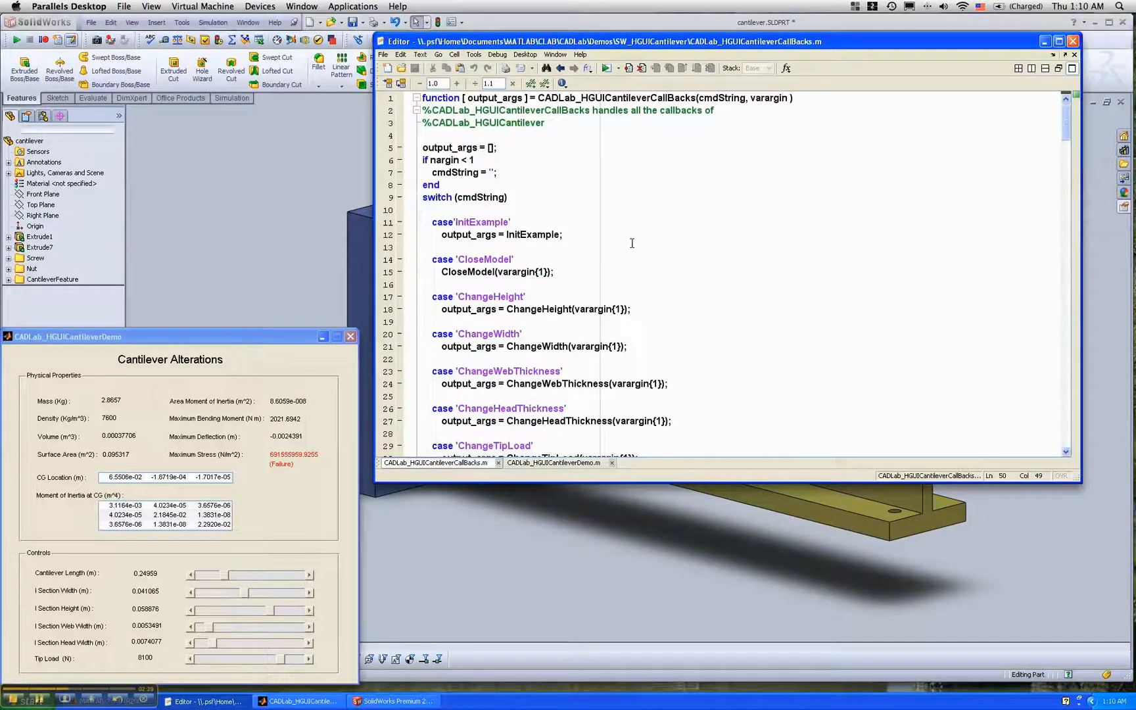
# - Review ChangeHeight and ChangeWidth, highlighting IBeamCrossSecSketch and the SetDimensionValue value
pyautogui.doubleClick(481, 221)
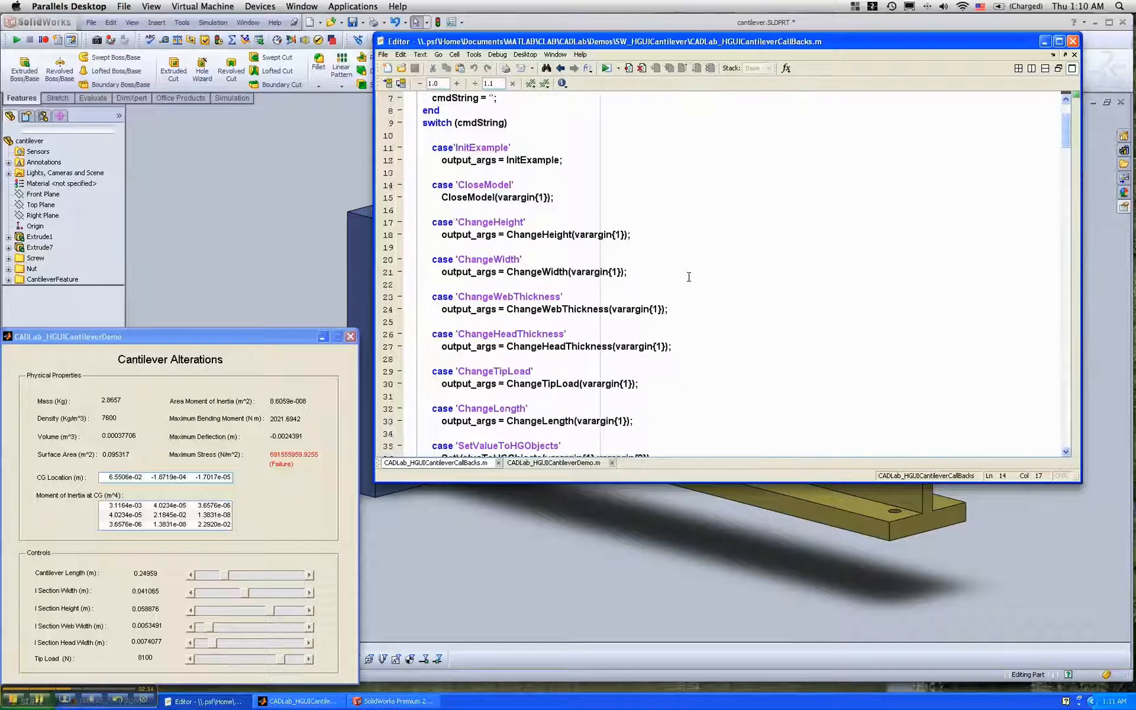
pyautogui.scroll(-3)
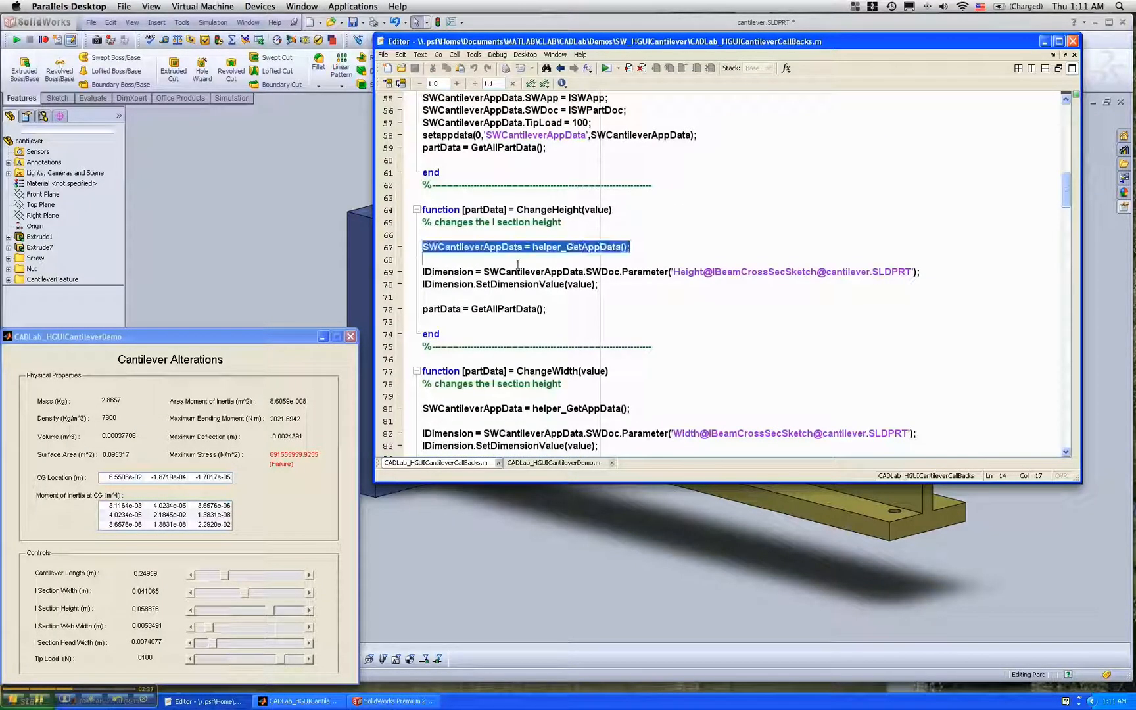
pyautogui.click(709, 292)
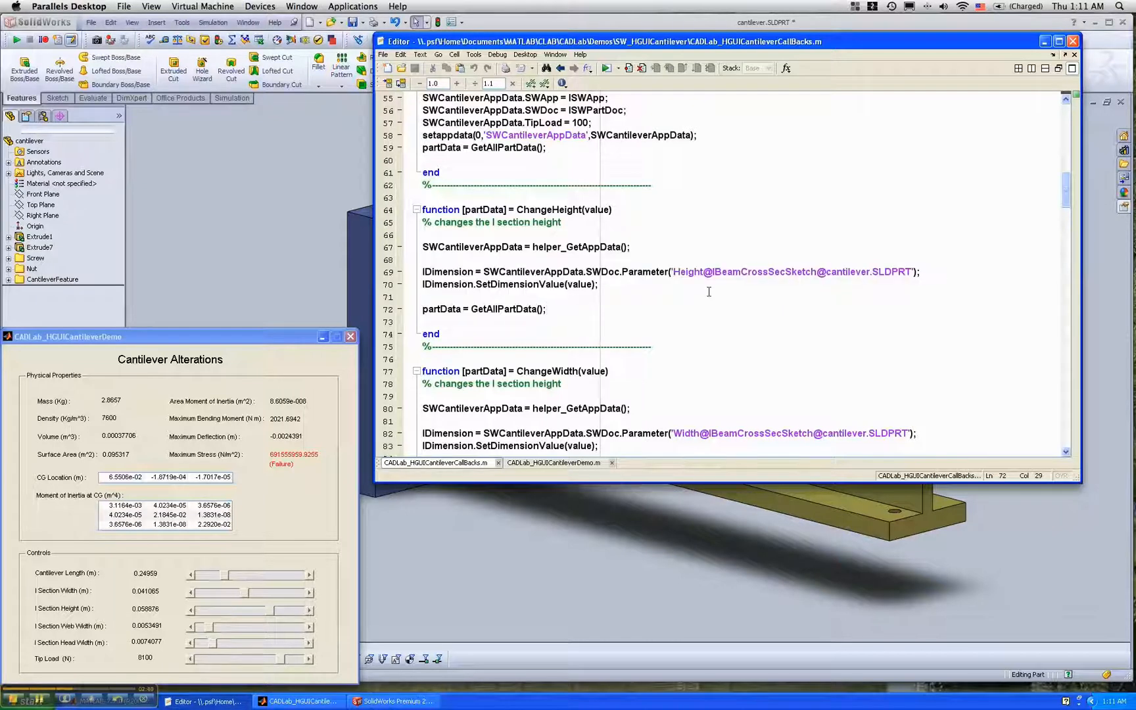
pyautogui.moveTo(695, 281)
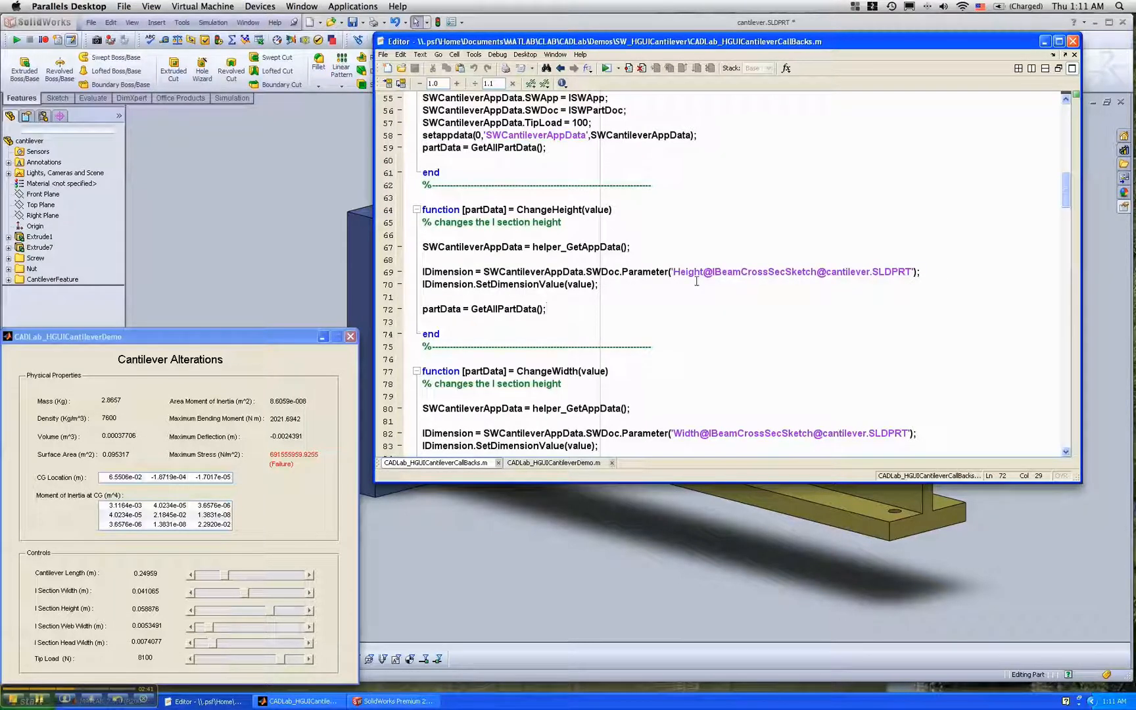
pyautogui.doubleClick(679, 272)
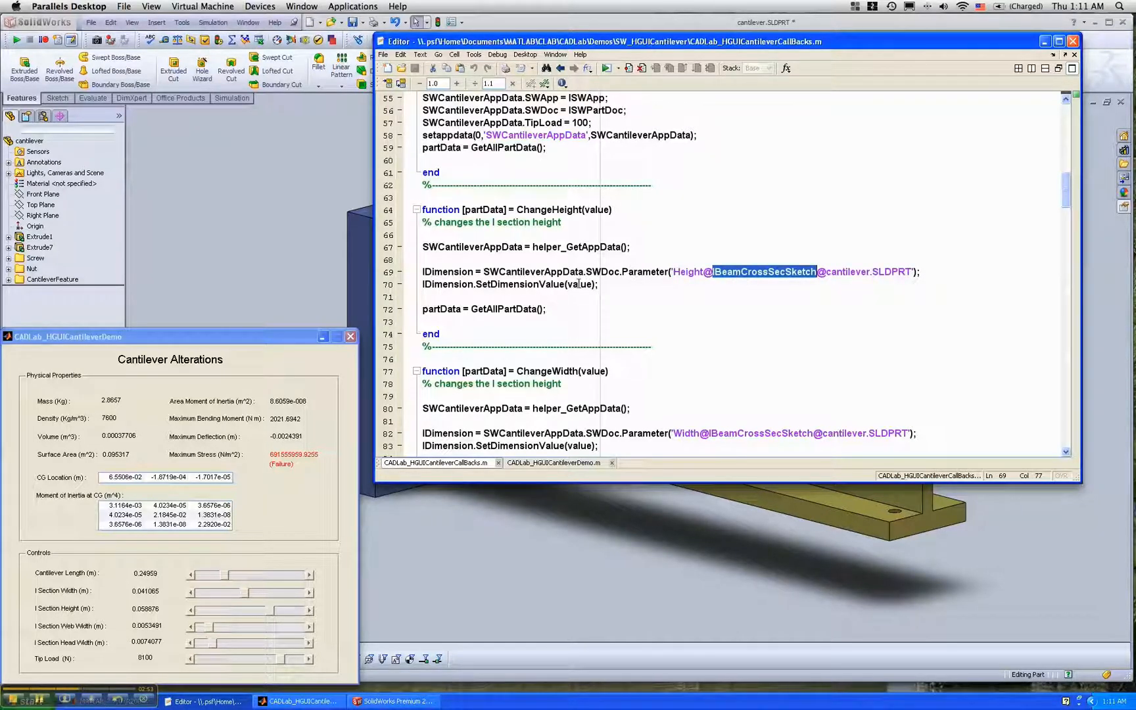
pyautogui.doubleClick(579, 284)
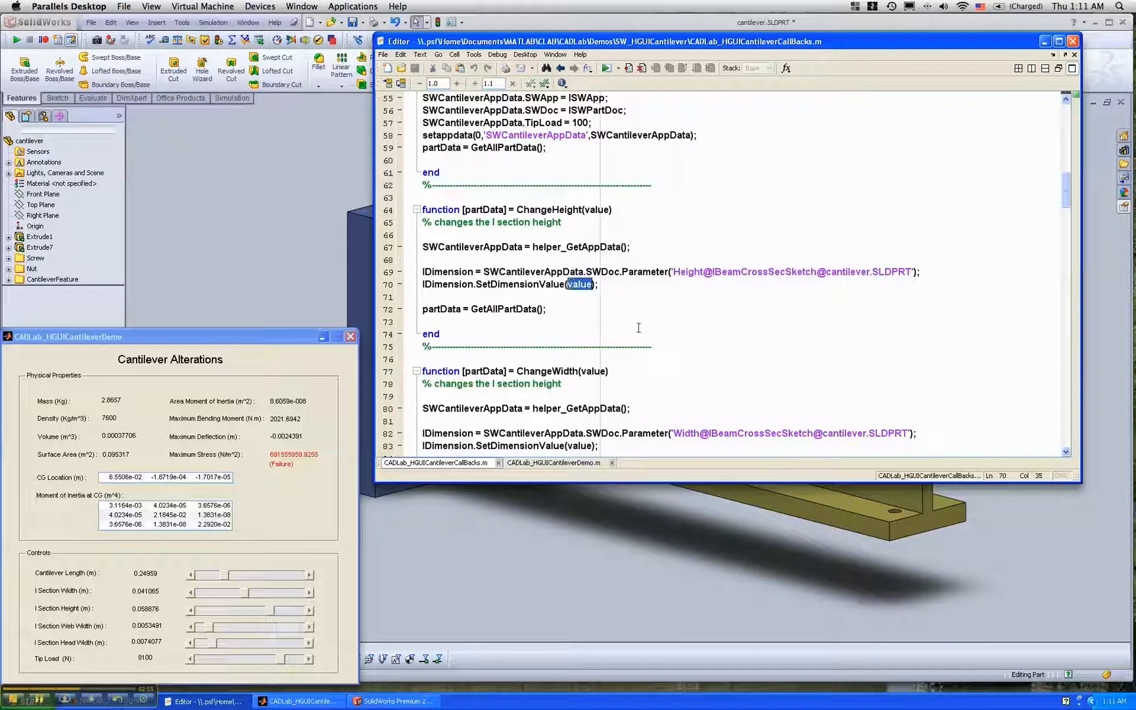
pyautogui.scroll(-3)
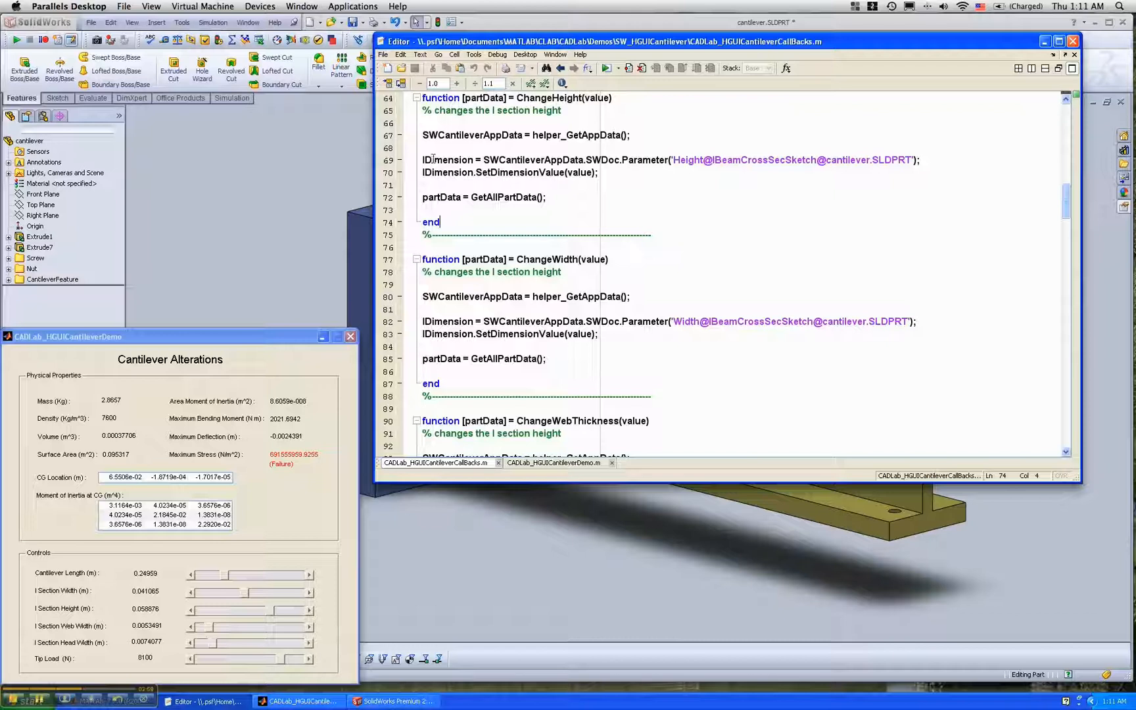
pyautogui.moveTo(424, 135); pyautogui.dragTo(597, 172)
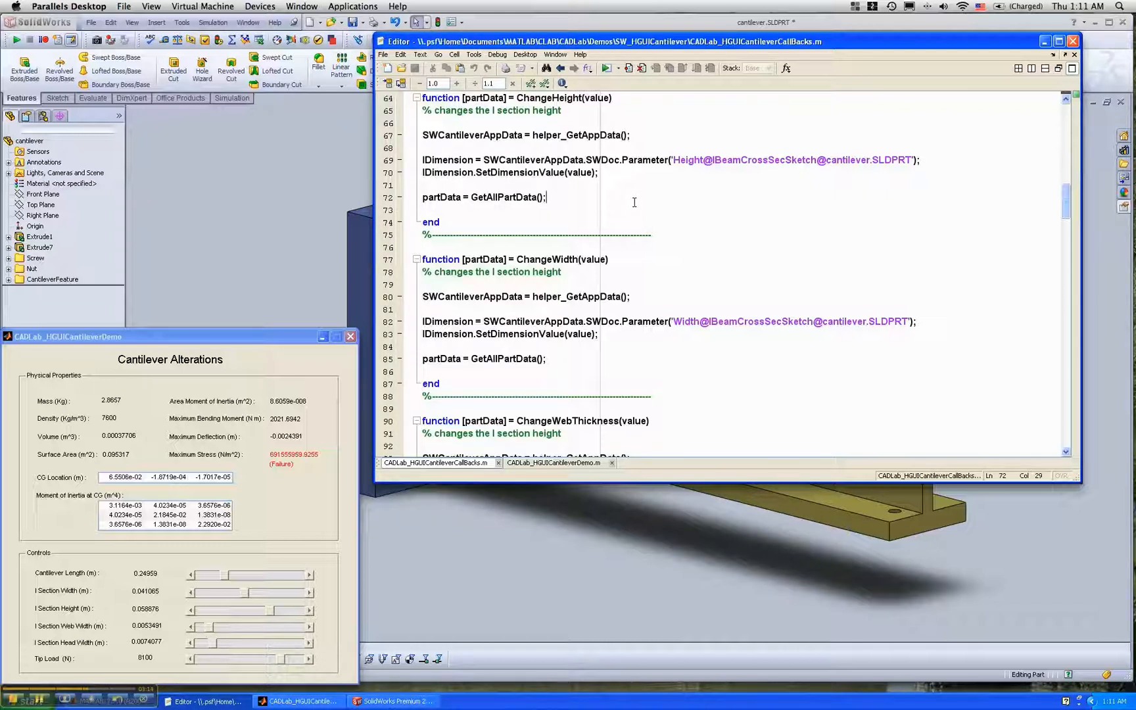
pyautogui.moveTo(511, 283)
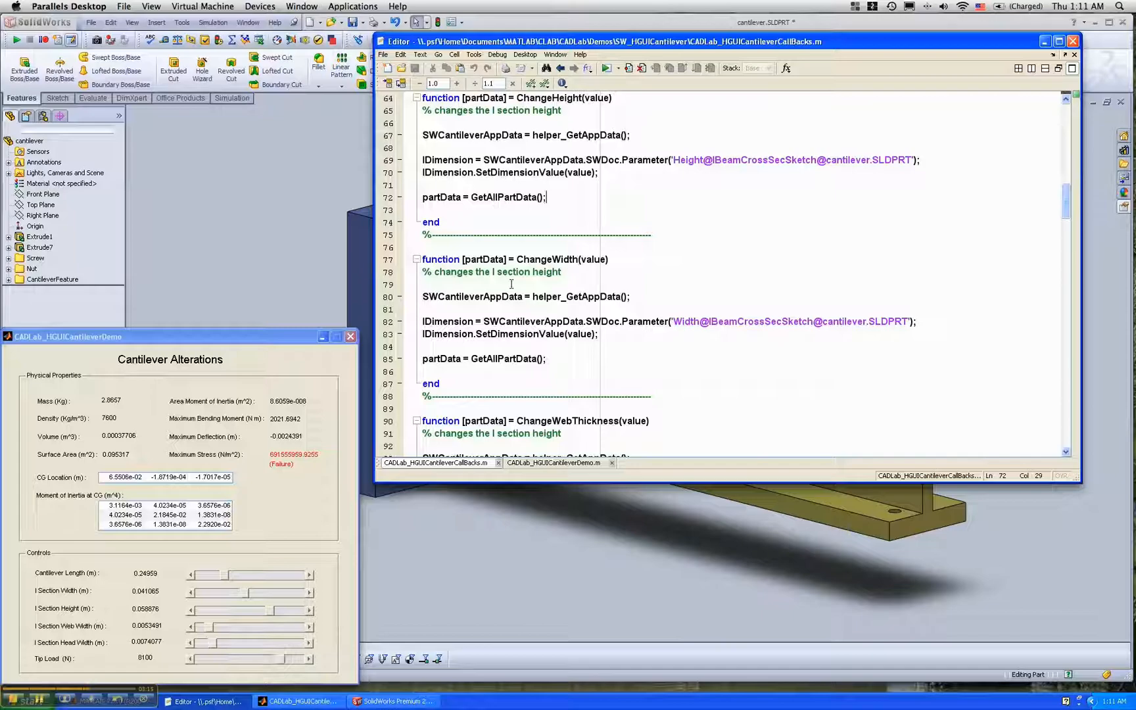